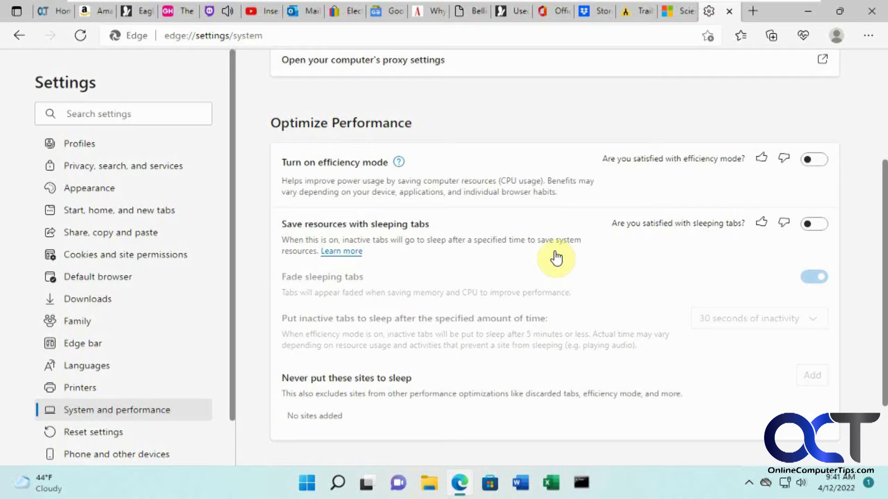
pyautogui.moveTo(154, 421)
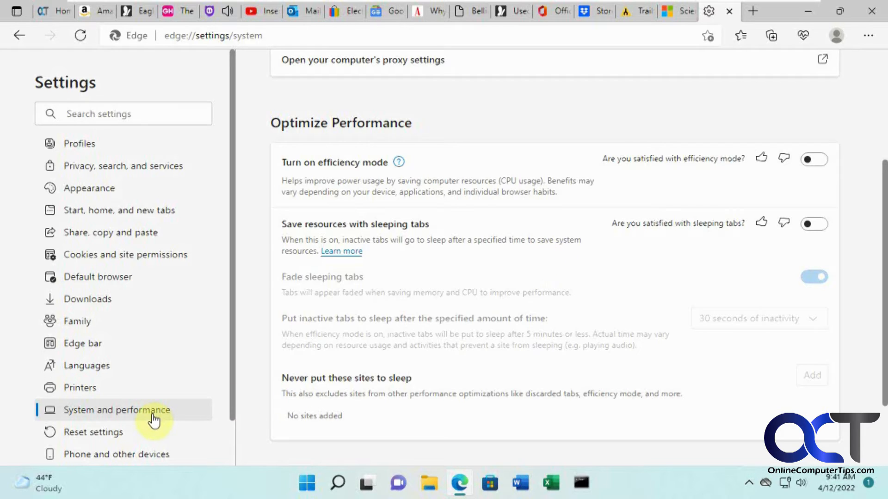
# Navigate to Edge's System and performance settings and bring the sleeping tabs section into view.
pyautogui.click(868, 36)
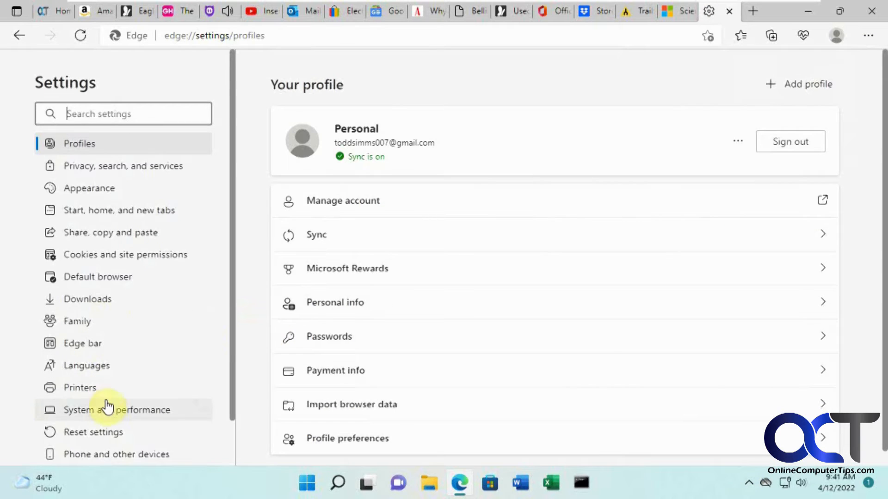
pyautogui.click(116, 409)
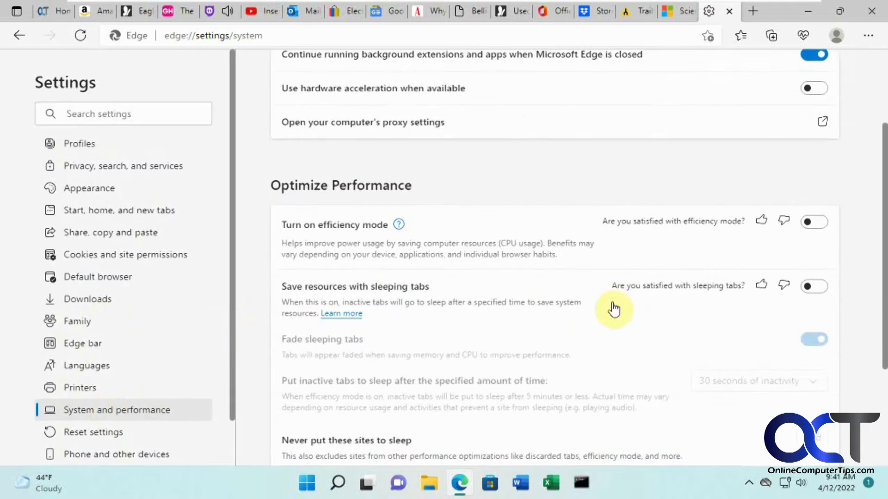
pyautogui.scroll(-3)
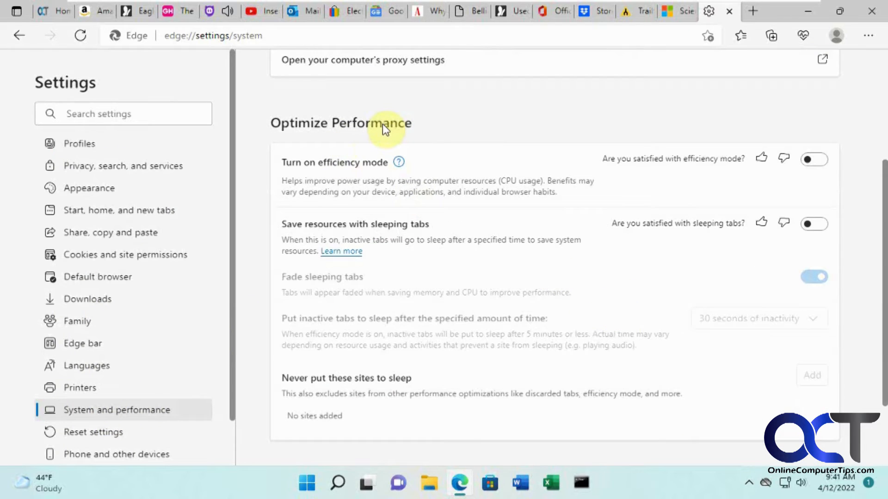
# Enable 'Save resources with sleeping tabs' and fading, with a 30 seconds of inactivity sleep timer.
pyautogui.click(813, 223)
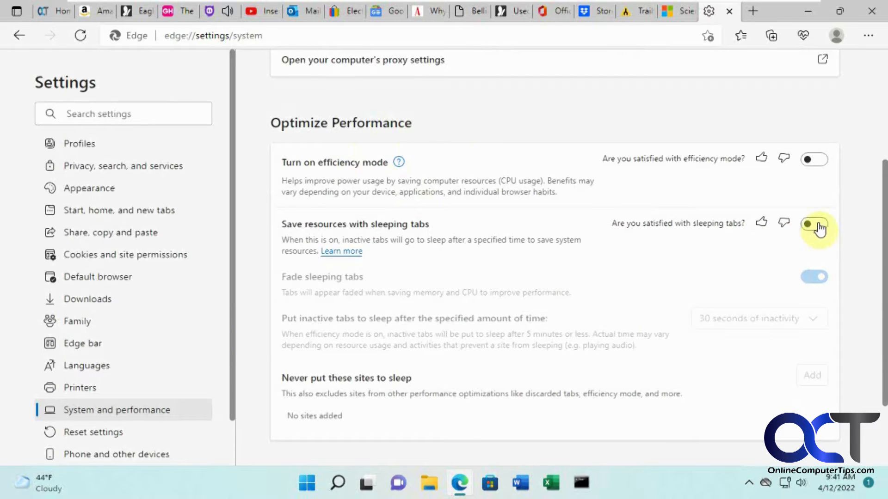
pyautogui.click(813, 223)
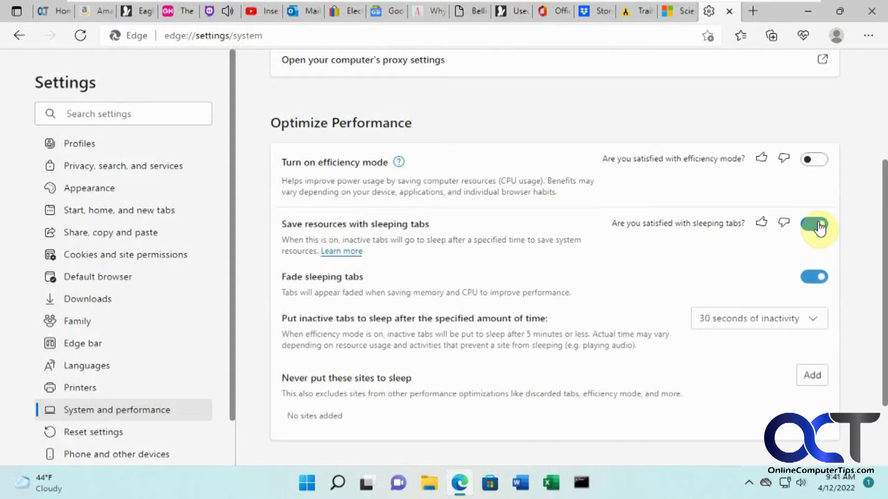
pyautogui.click(814, 224)
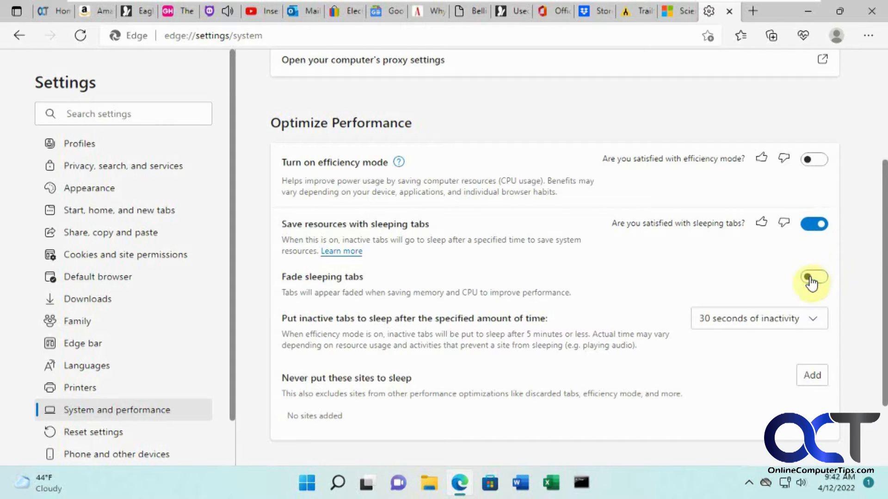
pyautogui.click(814, 276)
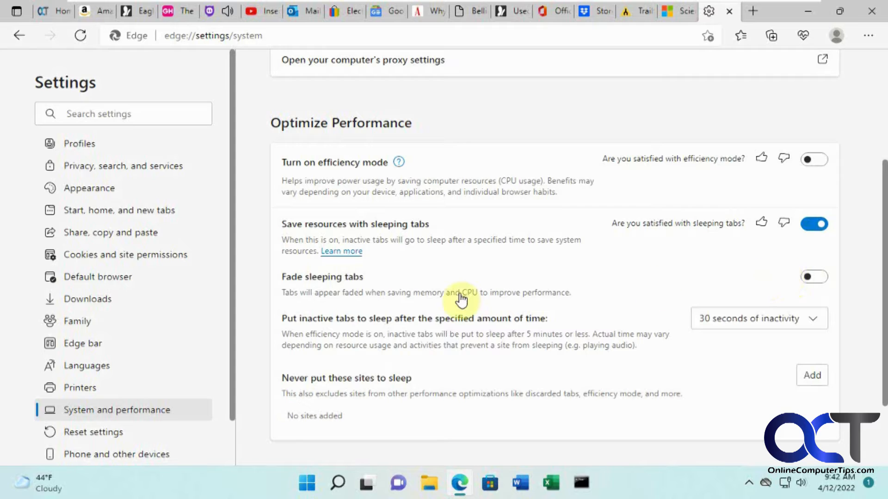
pyautogui.moveTo(474, 280)
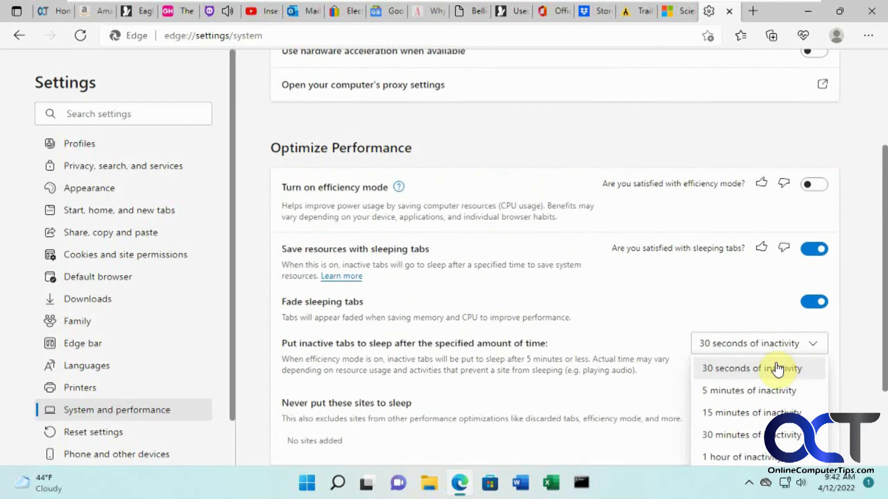
pyautogui.click(748, 367)
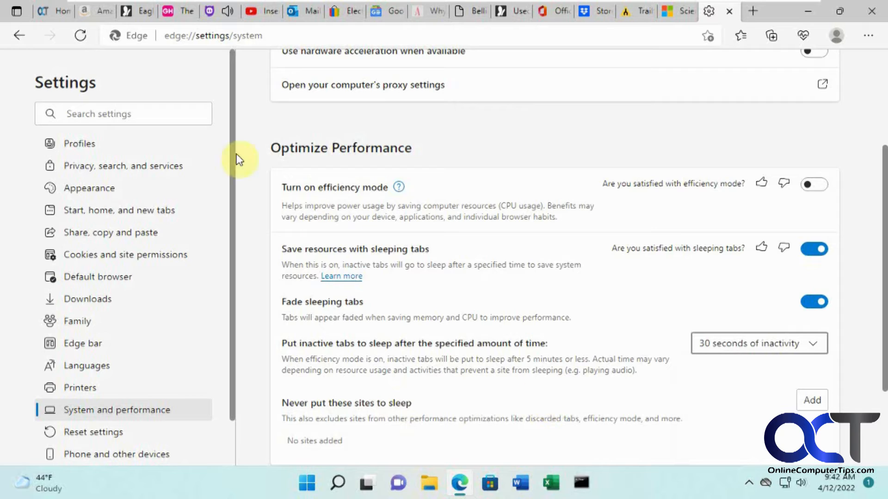
pyautogui.moveTo(137, 90)
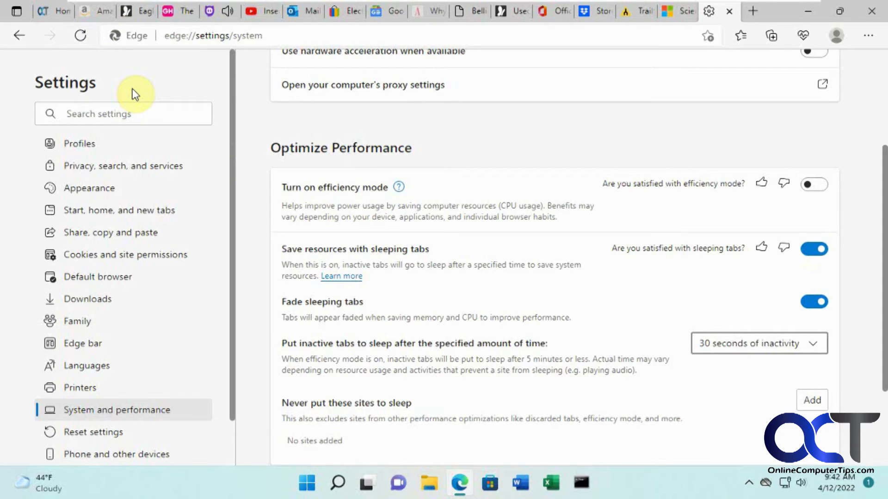
pyautogui.moveTo(229, 14)
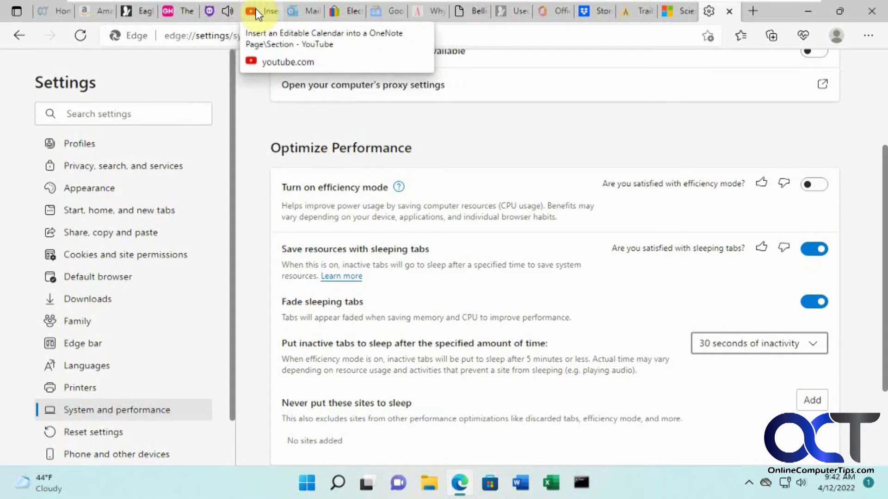
pyautogui.moveTo(395, 154)
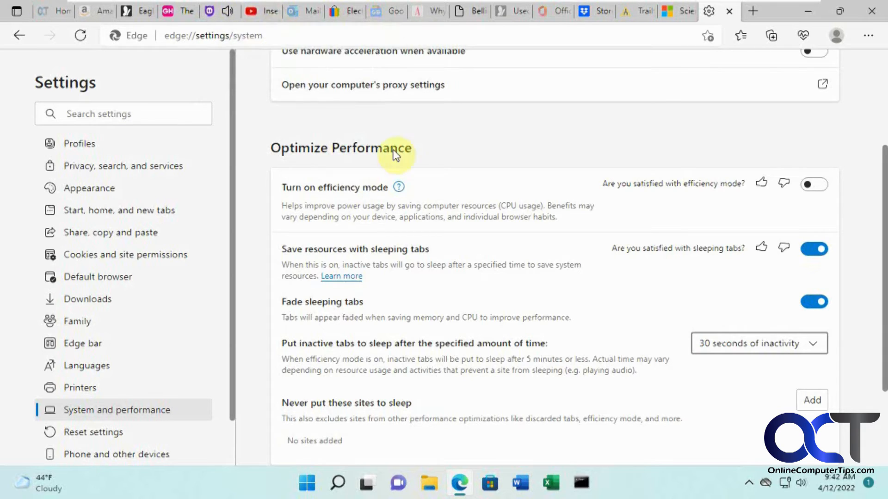
pyautogui.moveTo(453, 147)
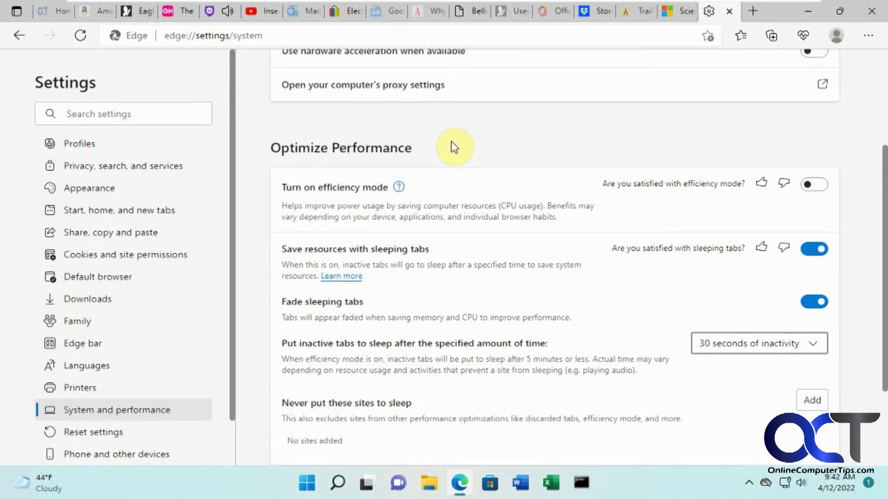
pyautogui.moveTo(246, 82)
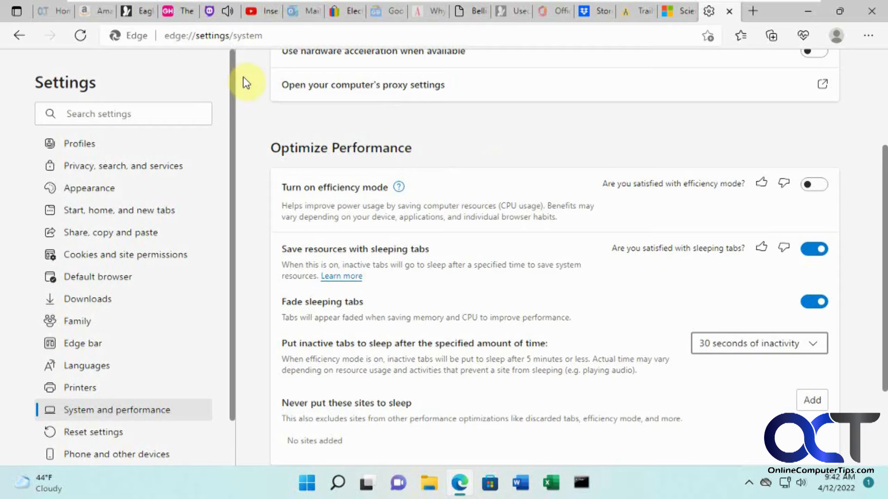
pyautogui.moveTo(479, 131)
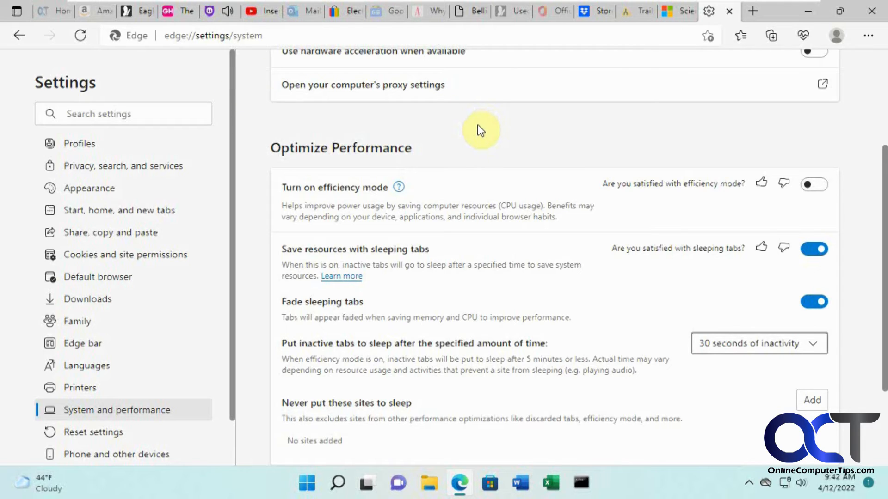
pyautogui.moveTo(671, 182)
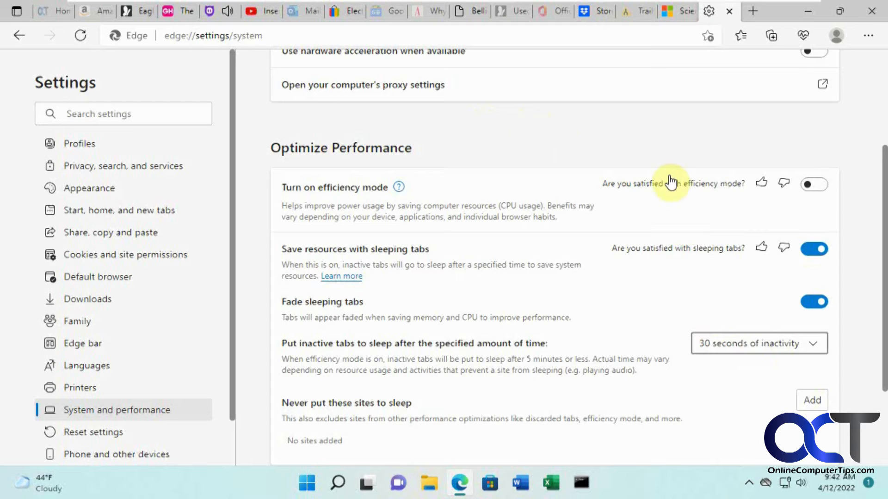
pyautogui.moveTo(580, 53)
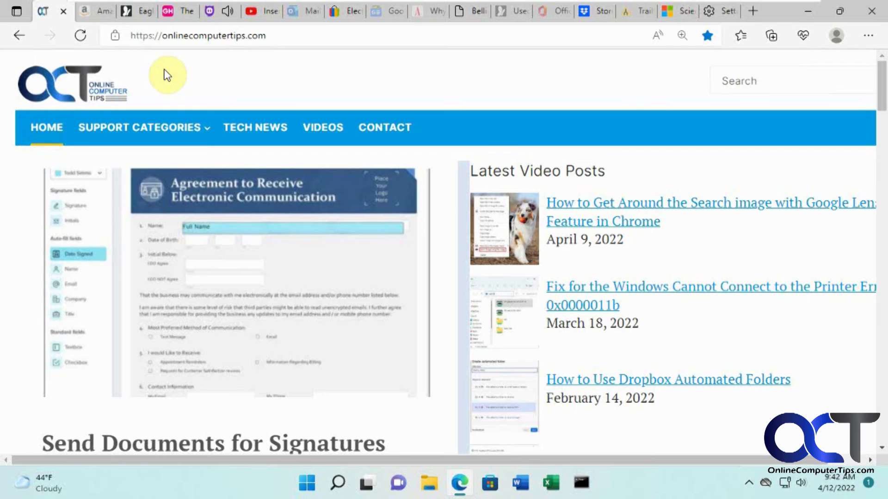
# Visit the Amazon and MSN tabs, then return to the Settings tab.
pyautogui.click(93, 12)
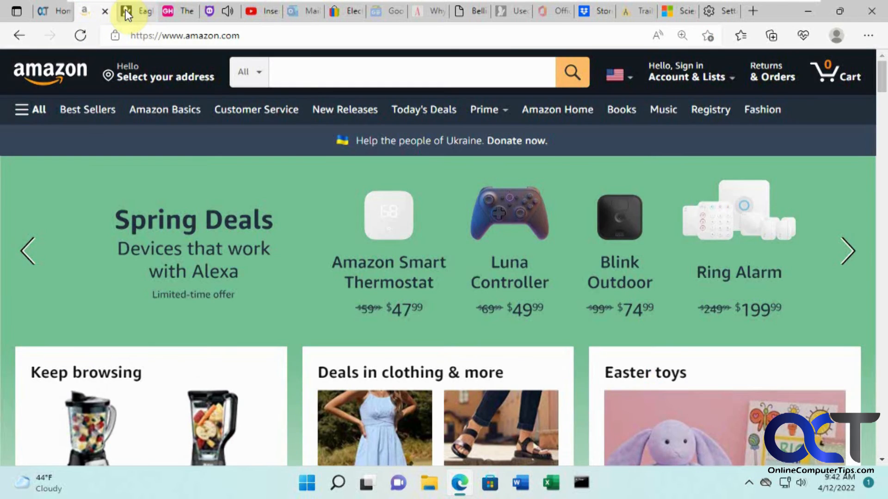
pyautogui.click(126, 12)
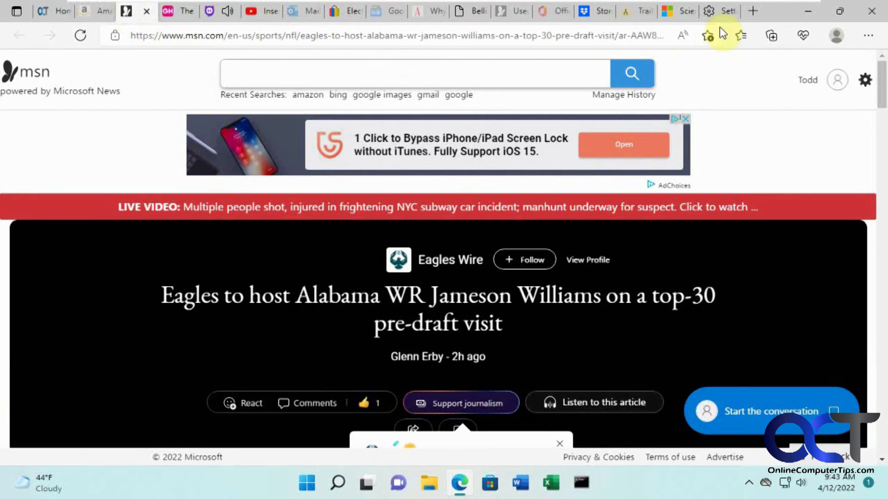
pyautogui.click(708, 11)
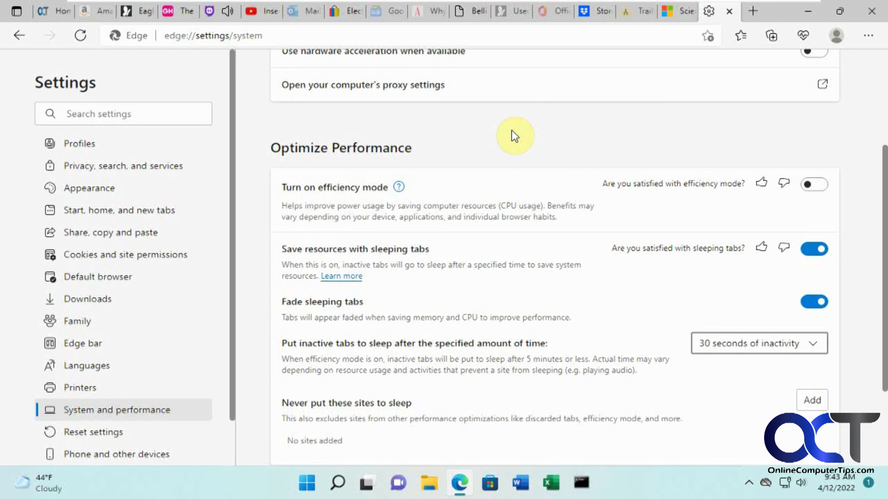
pyautogui.moveTo(672, 287)
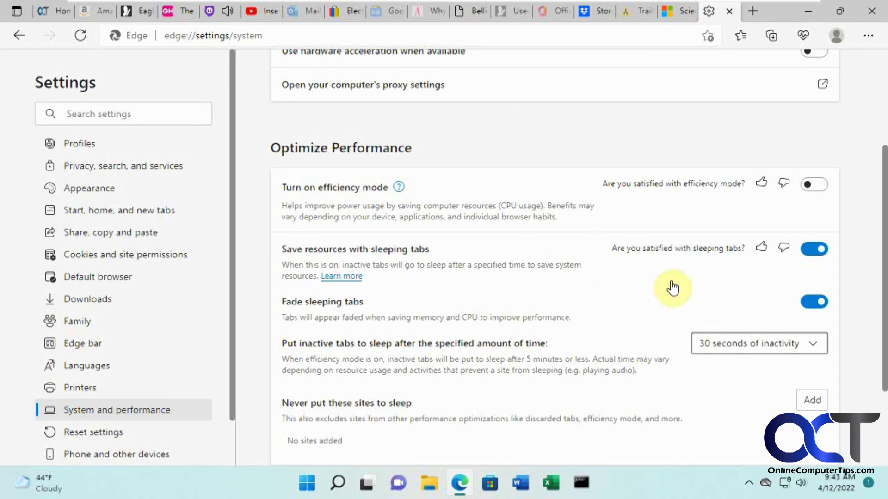
pyautogui.moveTo(744, 280)
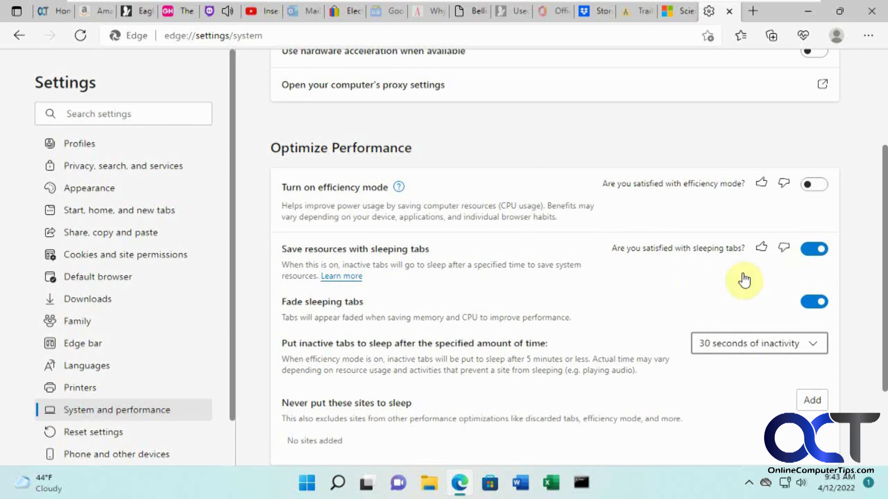